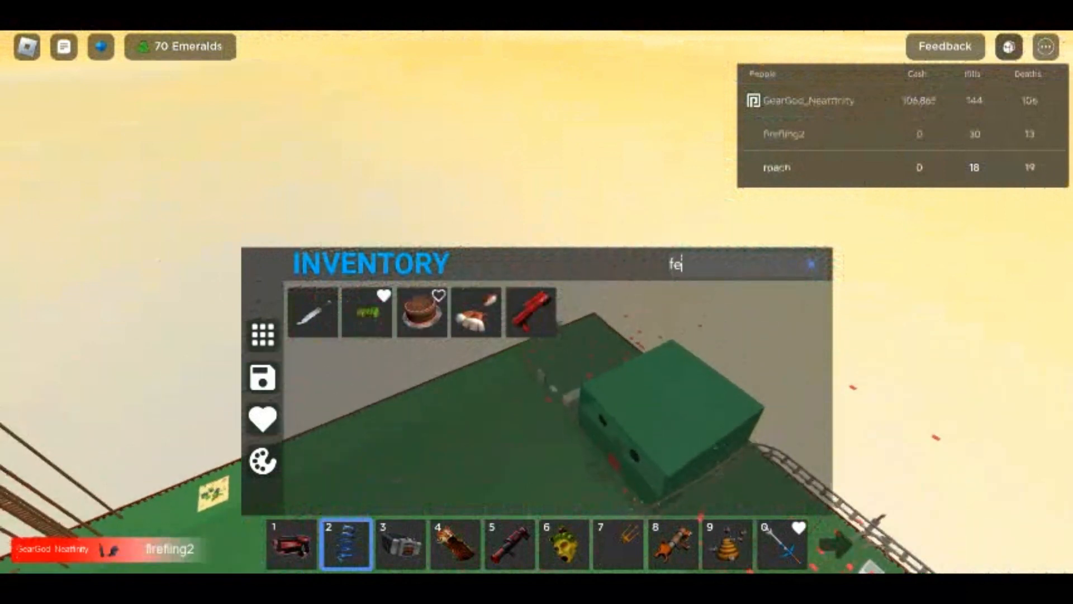
- Close the Inventory window and return to the green field with the ten-slot hotbar
{"action": "left_click", "coordinate": [809, 262]}
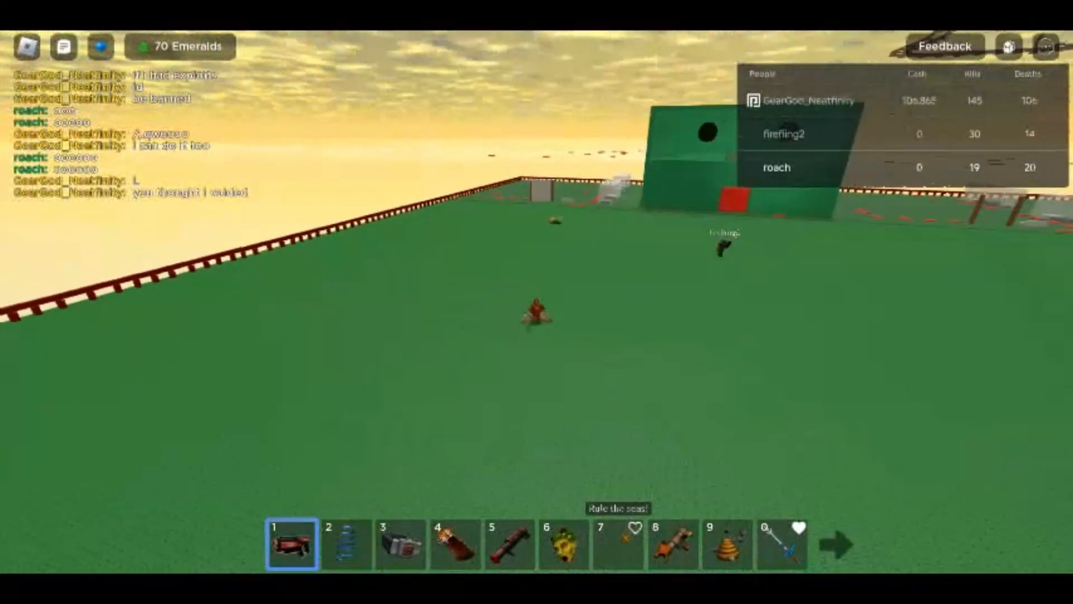
- Equip a hotbar gear and keep fighting the other players on the baseplate
{"action": "key", "text": "8"}
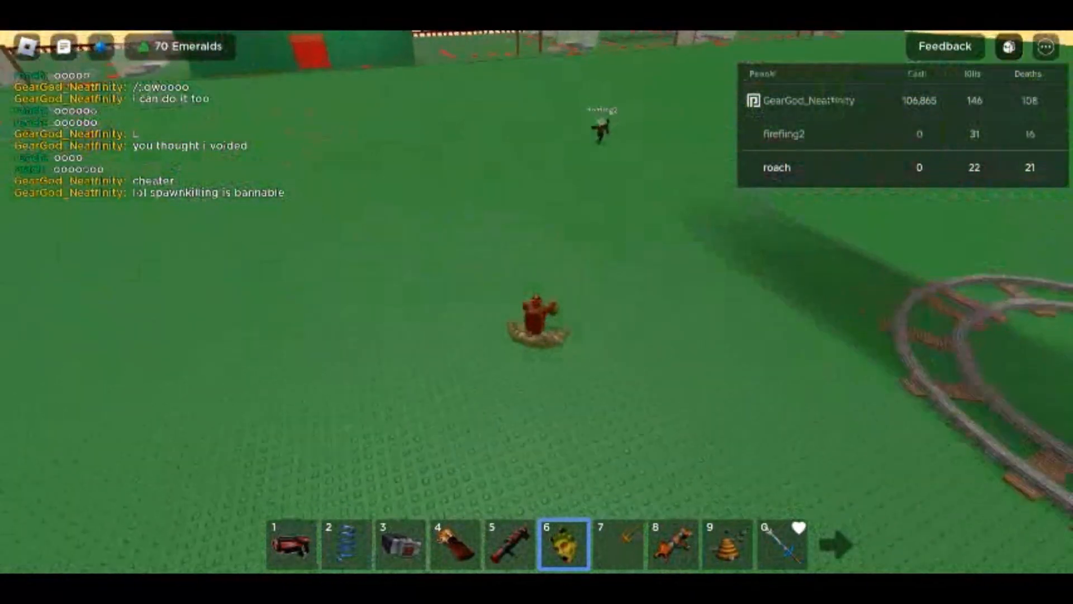
- Equip the spring coil from slot 2 and bounce high above the baseplate
{"action": "key", "text": "2"}
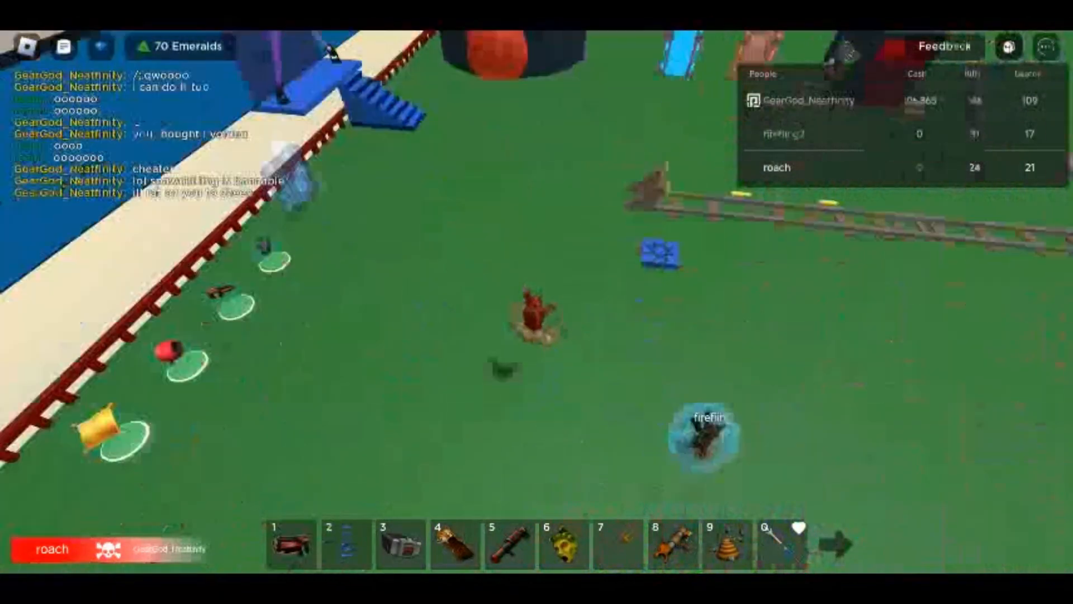
{"action": "key", "text": "2"}
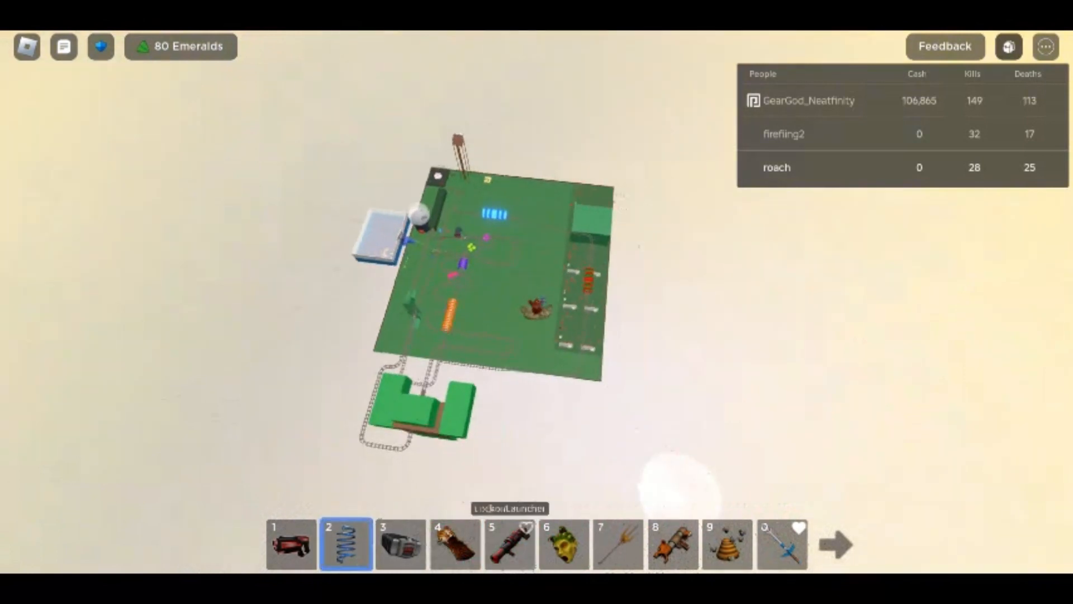
- Land back on the baseplate and keep the spring coil from slot 2 equipped
{"action": "key", "text": "e"}
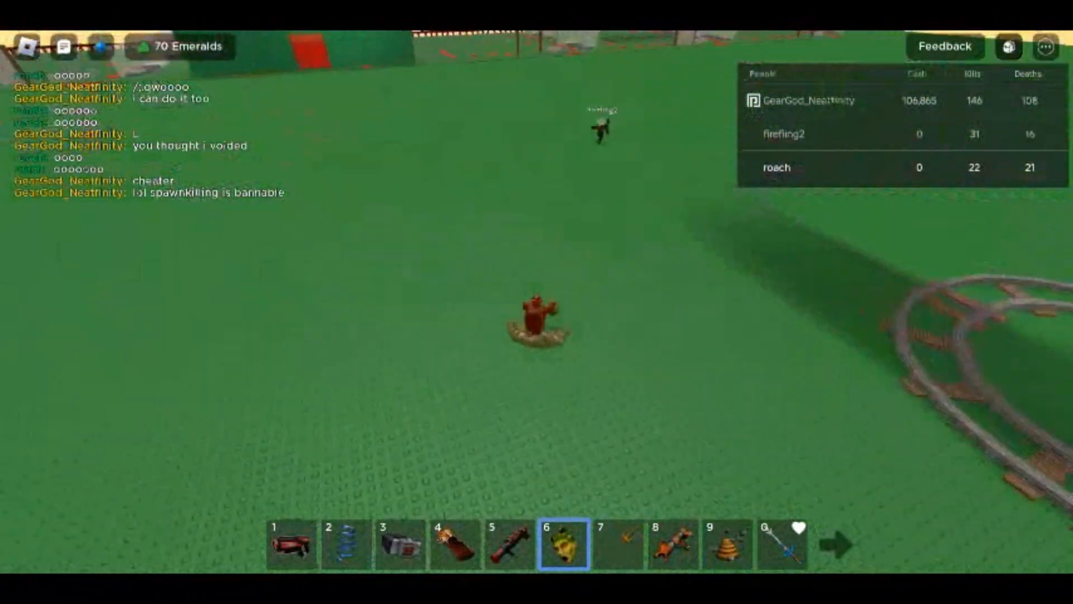
{"action": "key", "text": "2"}
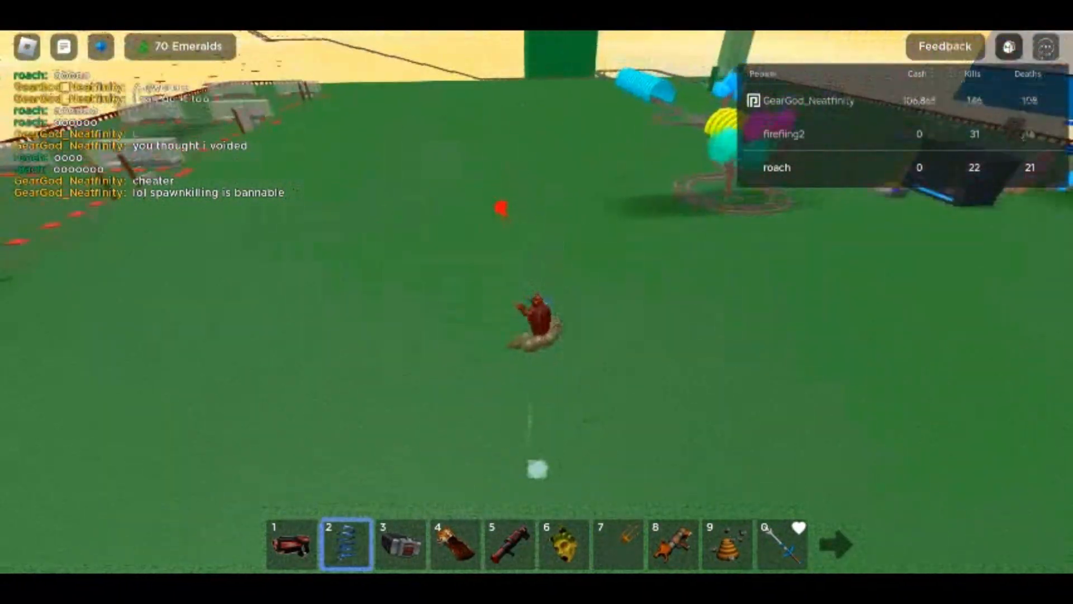